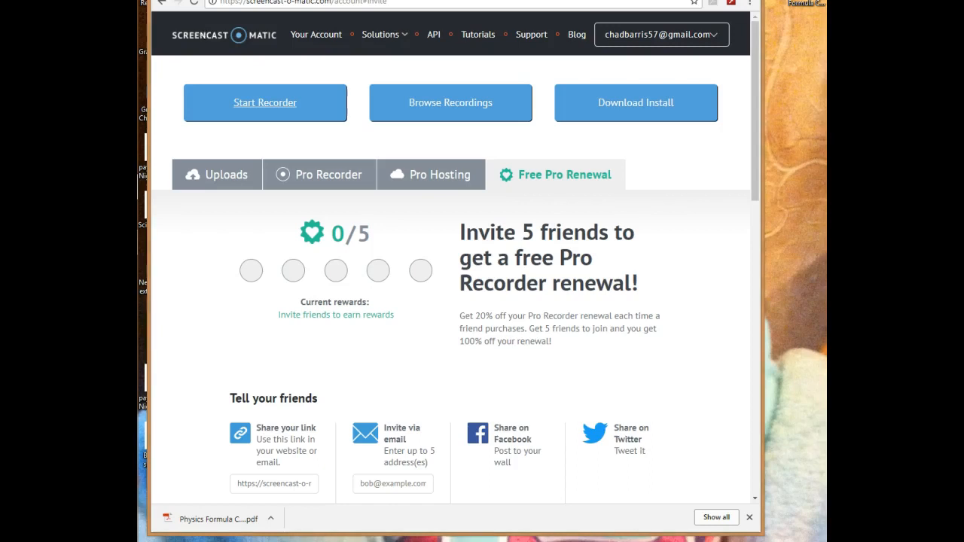
{"action": "mouse_move", "coordinate": [469, 48]}
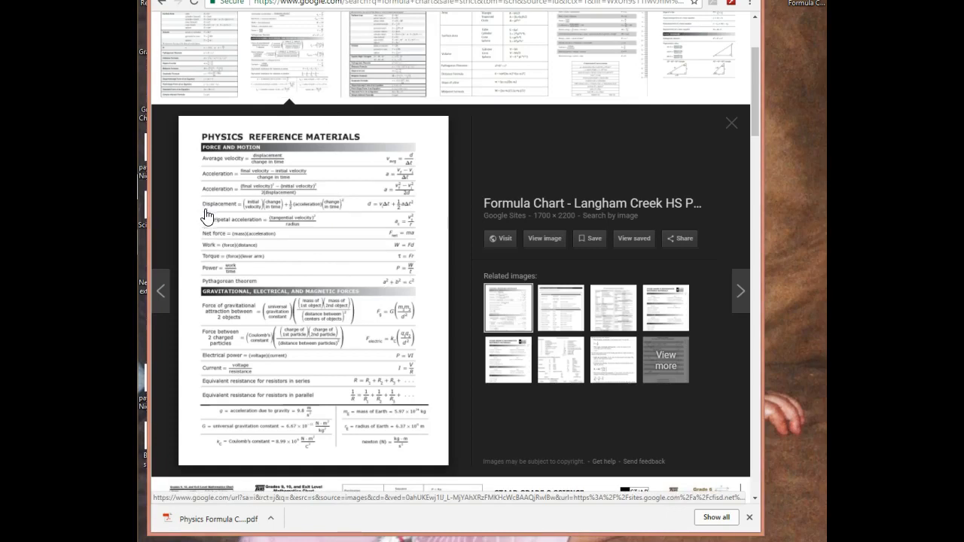
{"action": "mouse_move", "coordinate": [208, 217]}
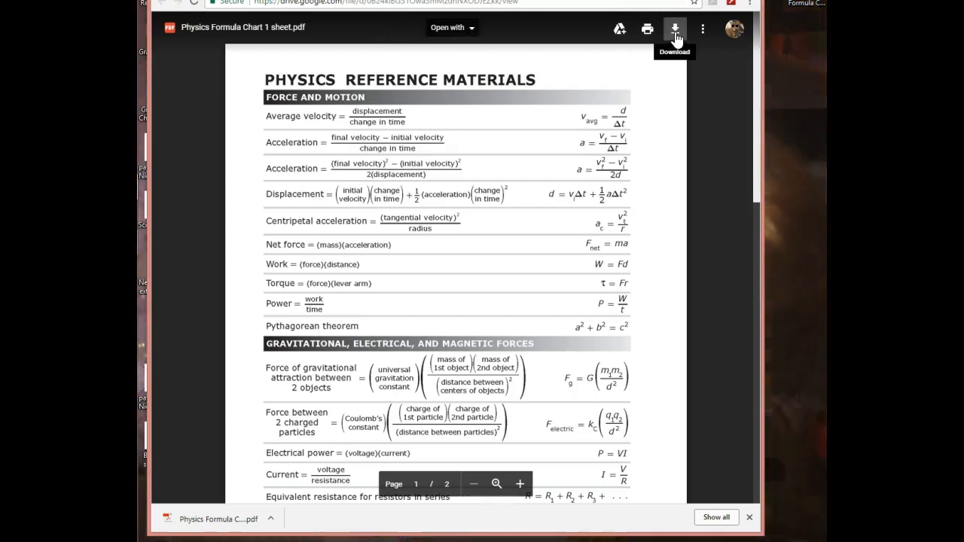
Download the Physics Formula Chart 1 sheet PDF from the Drive viewer to the desktop.
{"action": "left_click", "coordinate": [674, 29]}
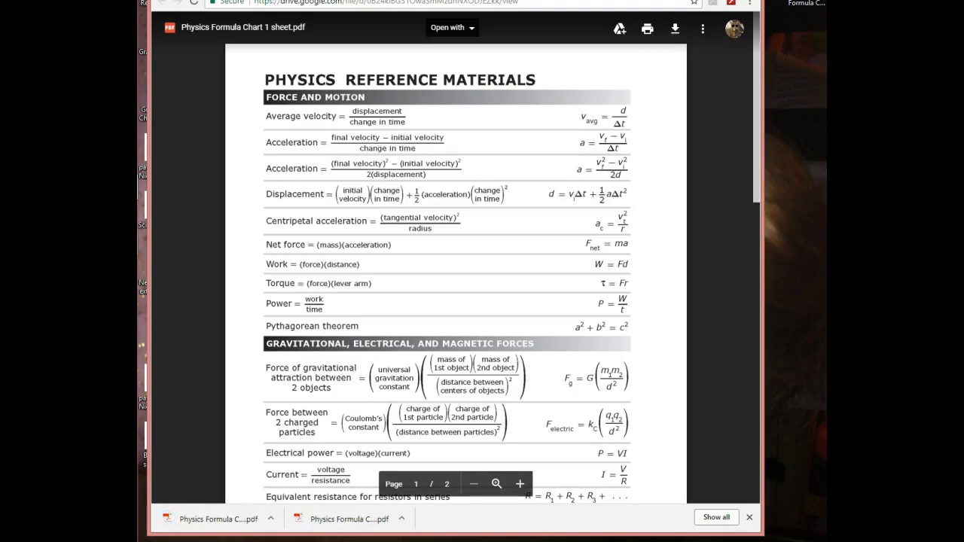
{"action": "mouse_move", "coordinate": [181, 167]}
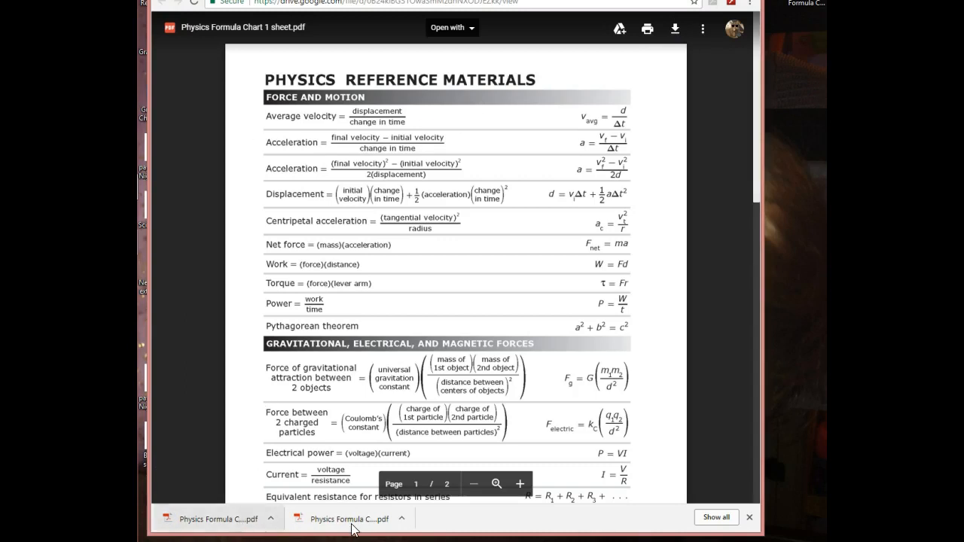
{"action": "mouse_move", "coordinate": [588, 244]}
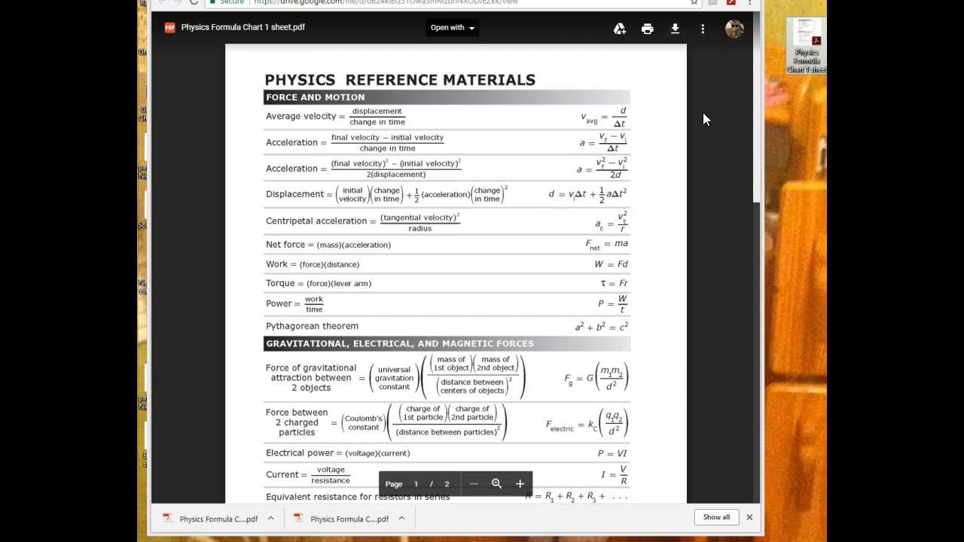
{"action": "mouse_move", "coordinate": [699, 116]}
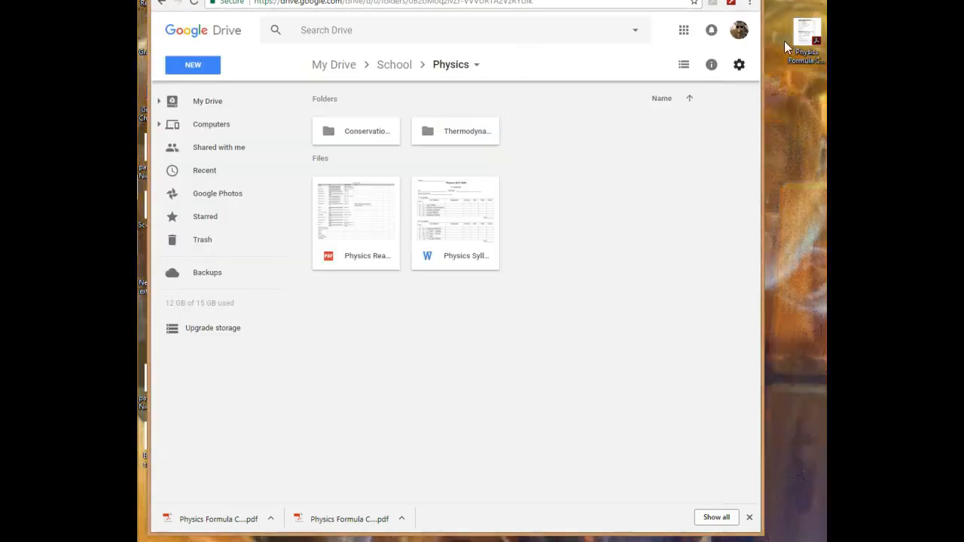
Upload the desktop chart PDF into the Drive Physics folder, then preview both pages.
{"action": "left_click_drag", "start_coordinate": [805, 38], "coordinate": [635, 170]}
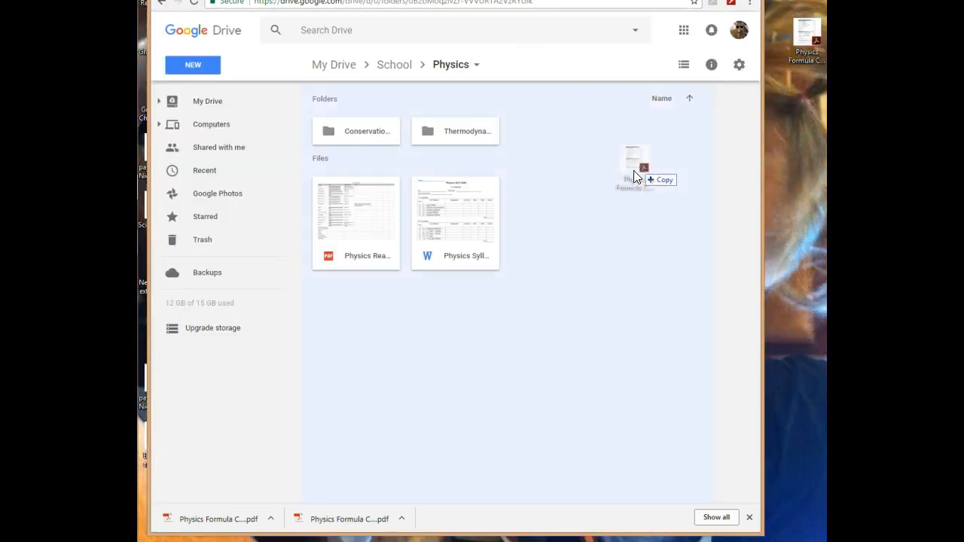
{"action": "left_click_drag", "start_coordinate": [635, 166], "coordinate": [567, 219]}
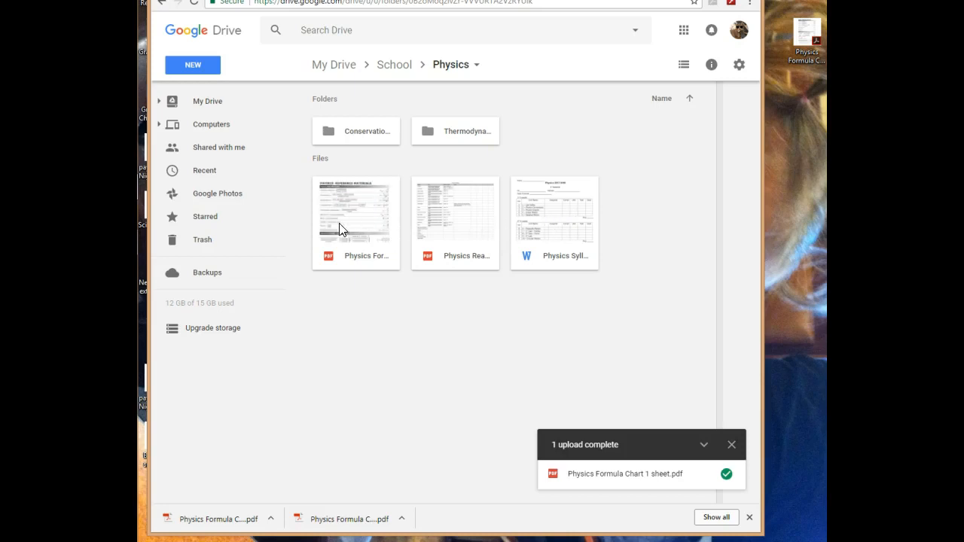
{"action": "double_click", "coordinate": [356, 209]}
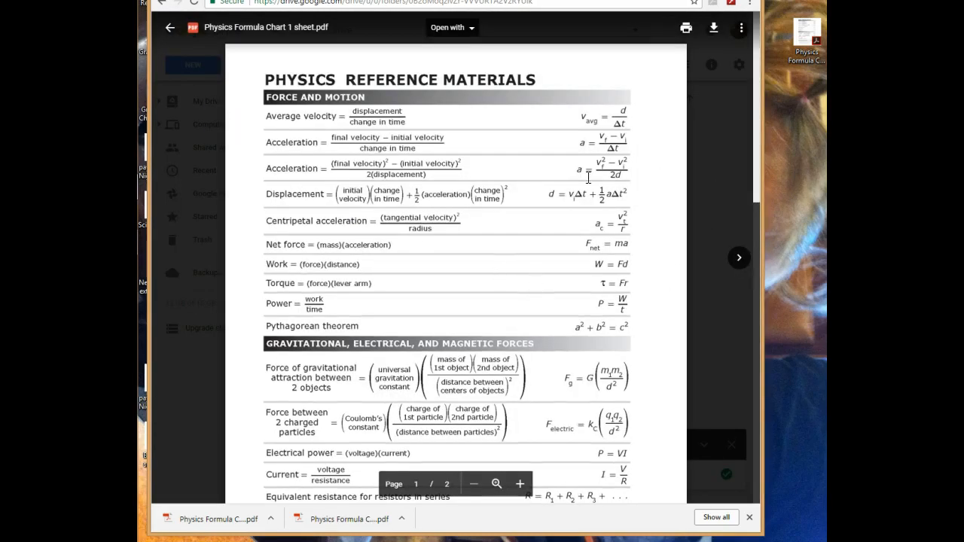
{"action": "scroll", "scroll_direction": "down", "scroll_amount": 3}
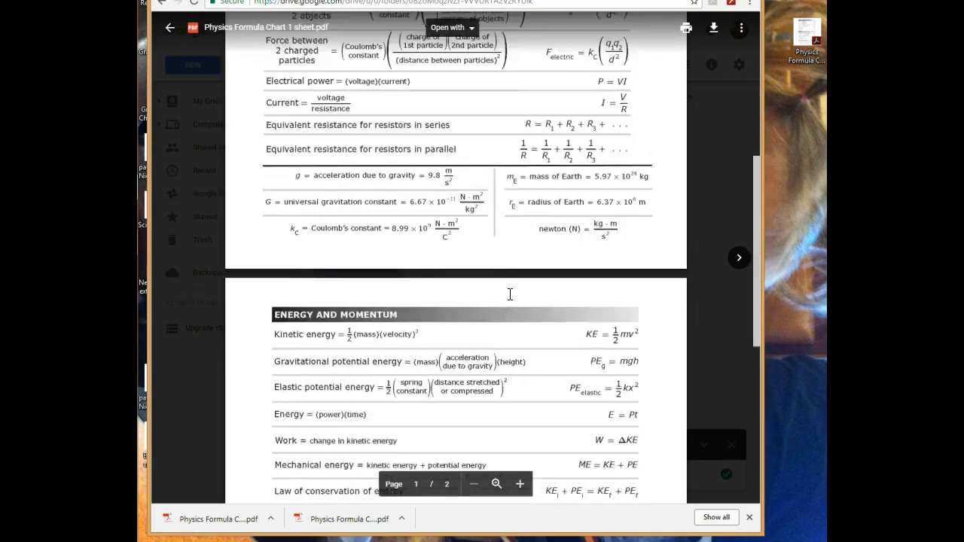
{"action": "scroll", "scroll_direction": "down", "scroll_amount": 3}
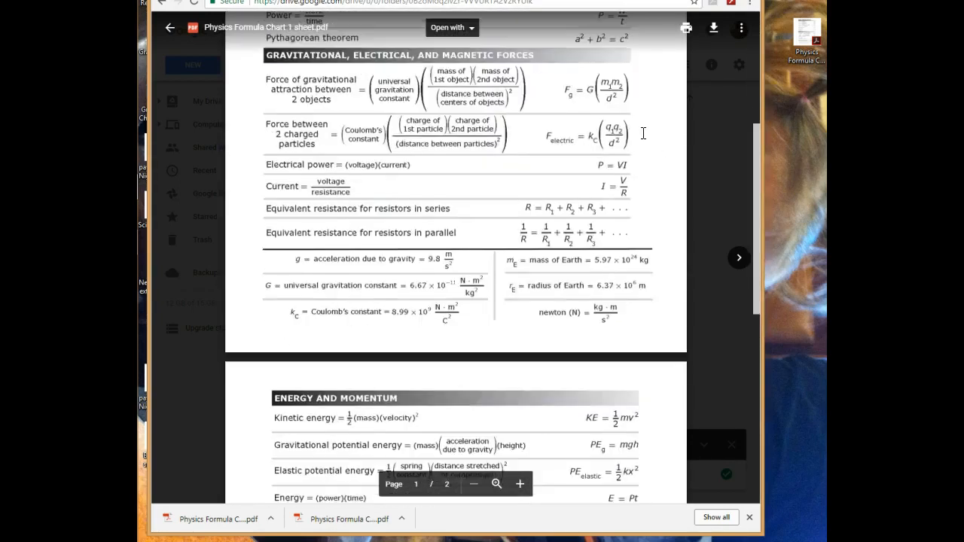
{"action": "scroll", "scroll_direction": "down", "scroll_amount": 3}
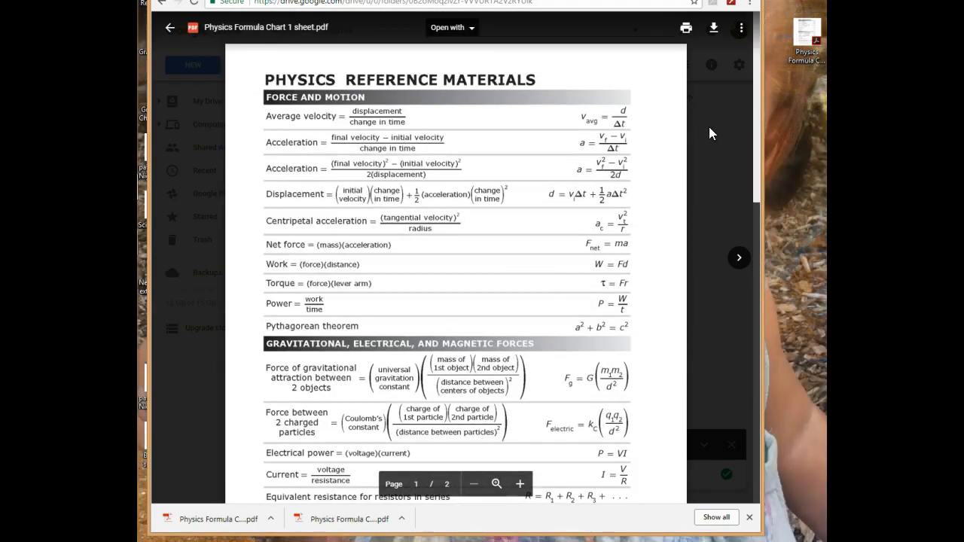
{"action": "left_click", "coordinate": [169, 27]}
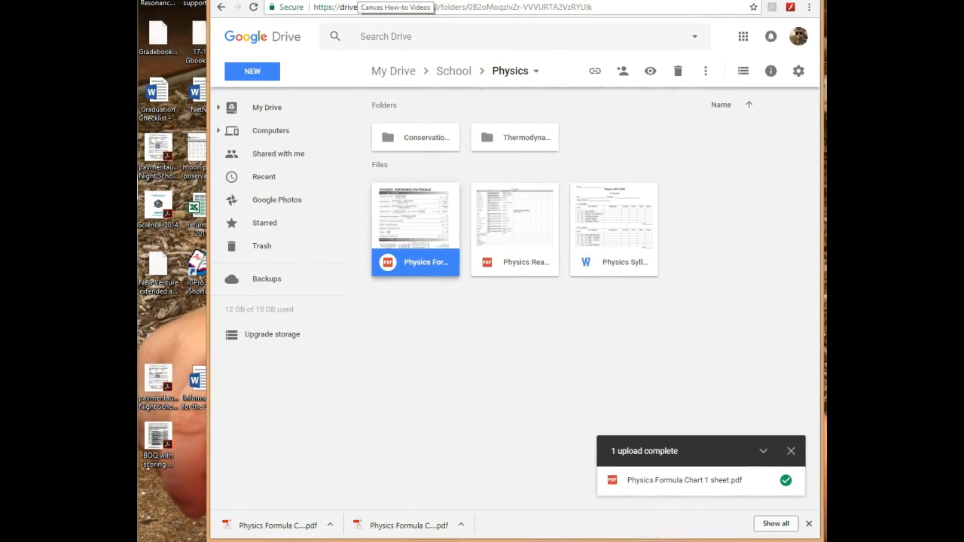
In the How-to videos course, add a New Page item 'Formula Chart' to the embedding module.
{"action": "left_click", "coordinate": [394, 7]}
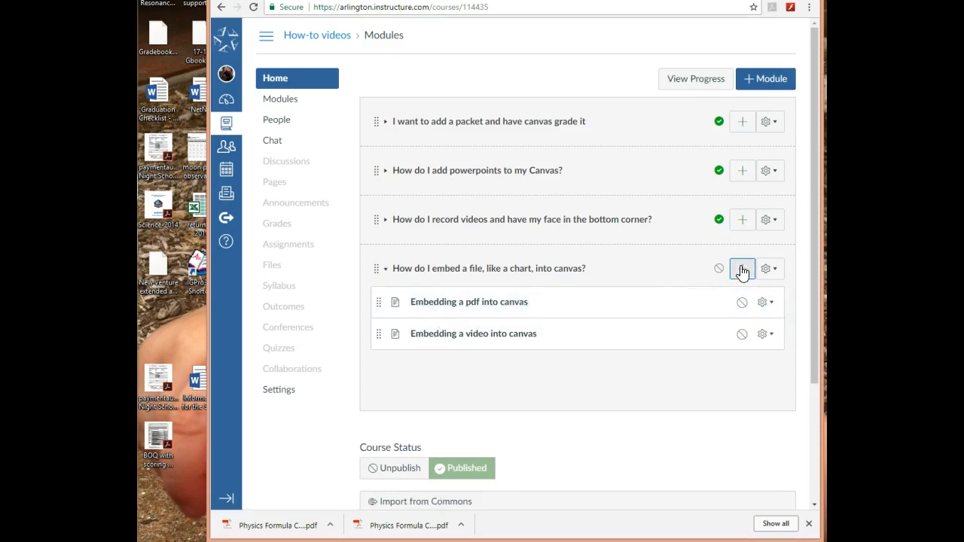
{"action": "left_click", "coordinate": [742, 268]}
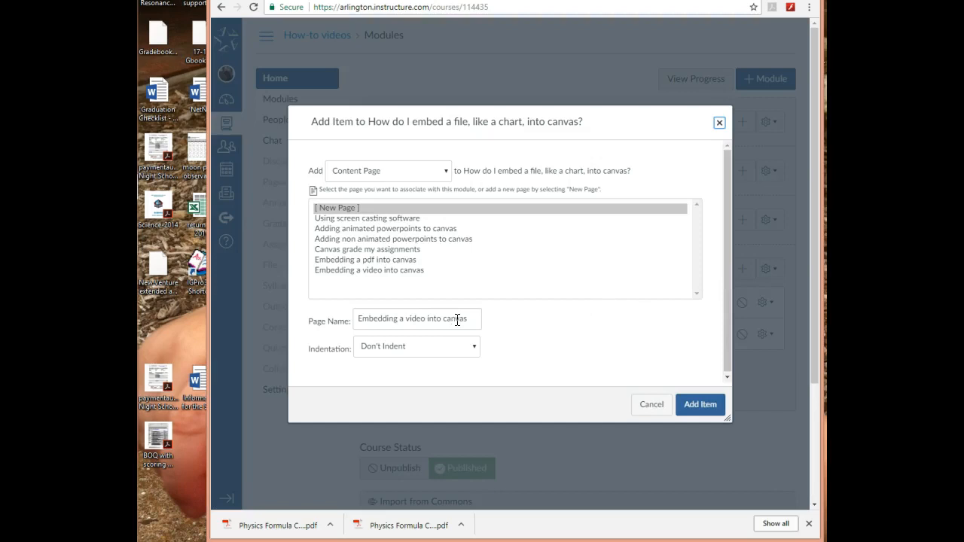
{"action": "type", "text": "Formula Char"}
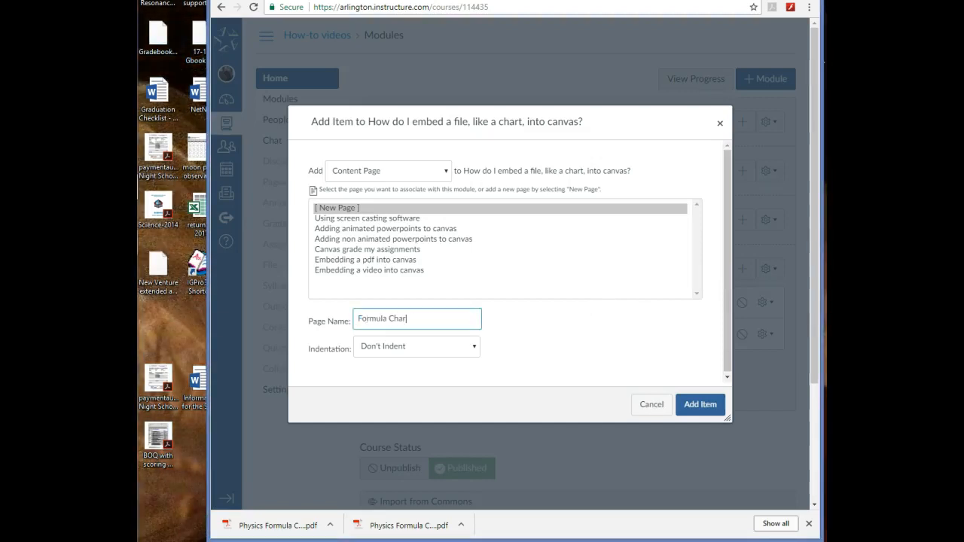
{"action": "left_click", "coordinate": [699, 404]}
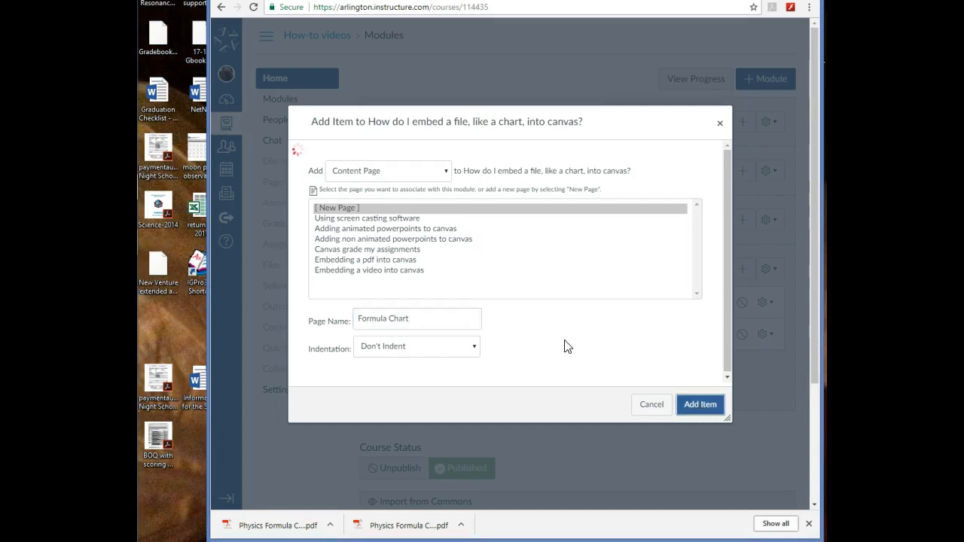
{"action": "left_click", "coordinate": [700, 405]}
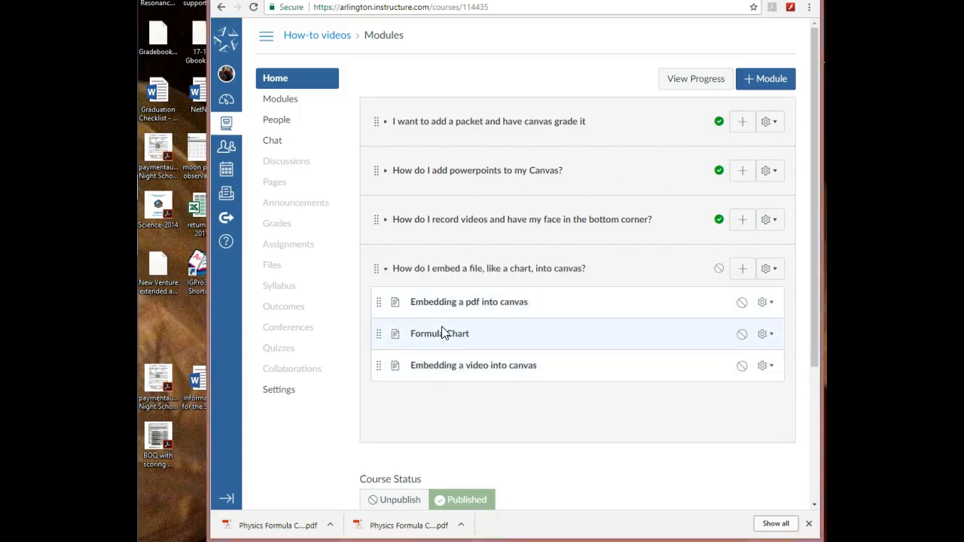
{"action": "mouse_move", "coordinate": [439, 333]}
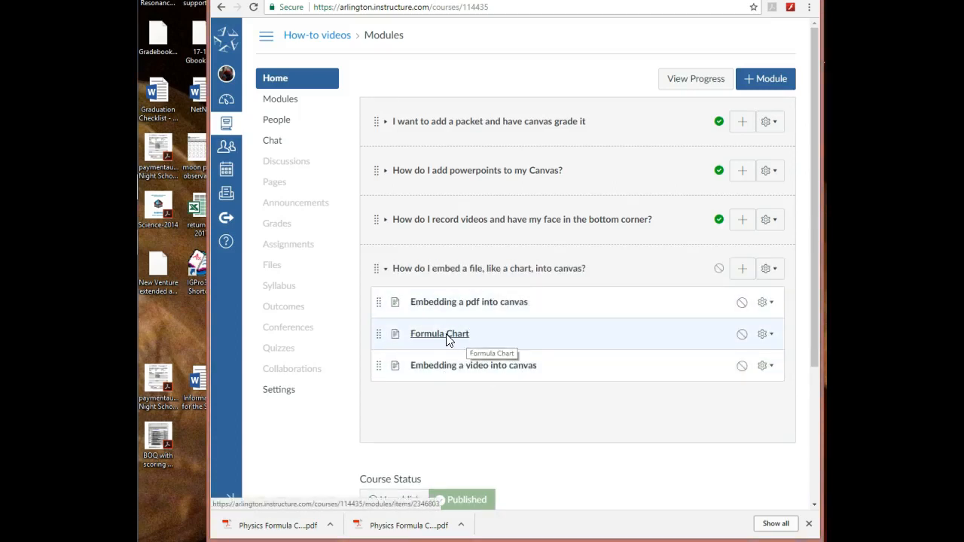
Edit the Formula Chart page, insert a 1x1 table, and switch to the HTML Editor.
{"action": "left_click", "coordinate": [439, 334]}
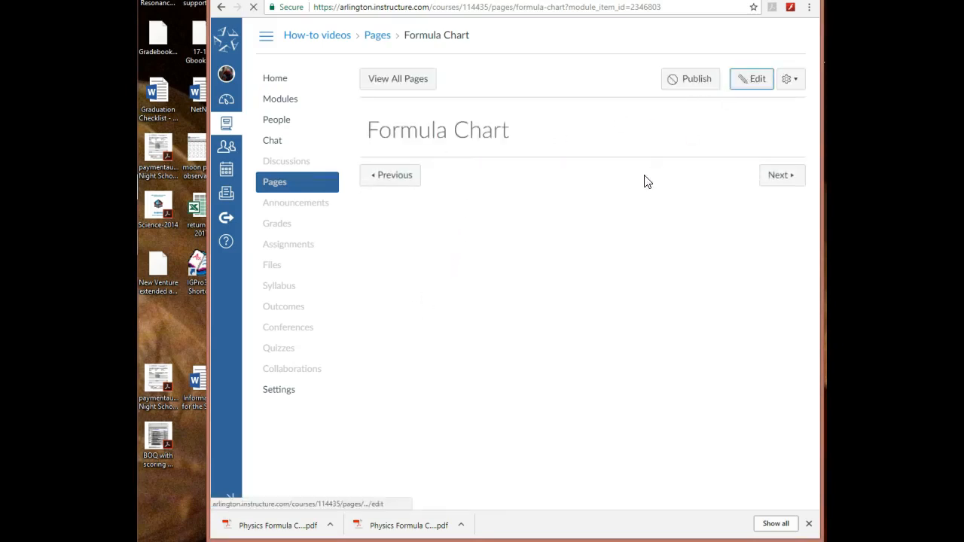
{"action": "left_click", "coordinate": [752, 78]}
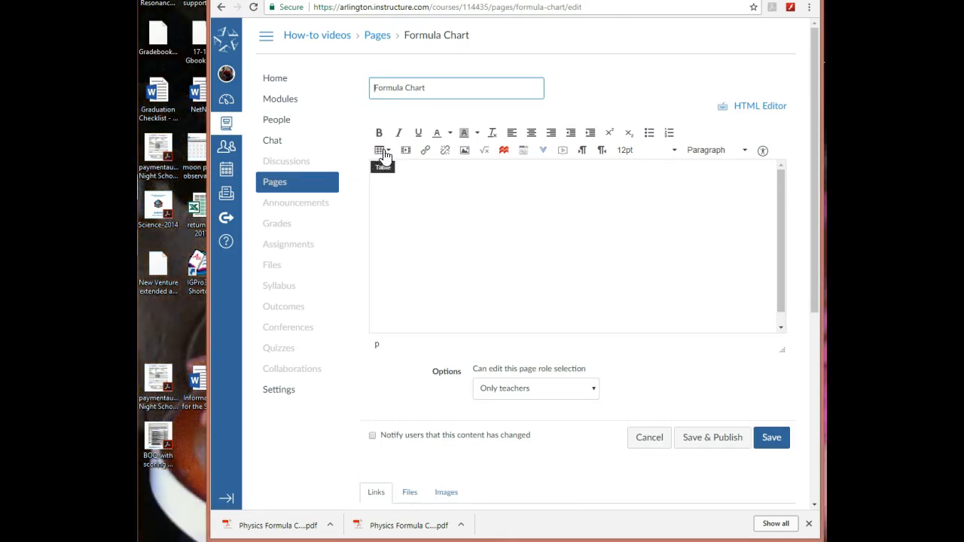
{"action": "left_click", "coordinate": [378, 150]}
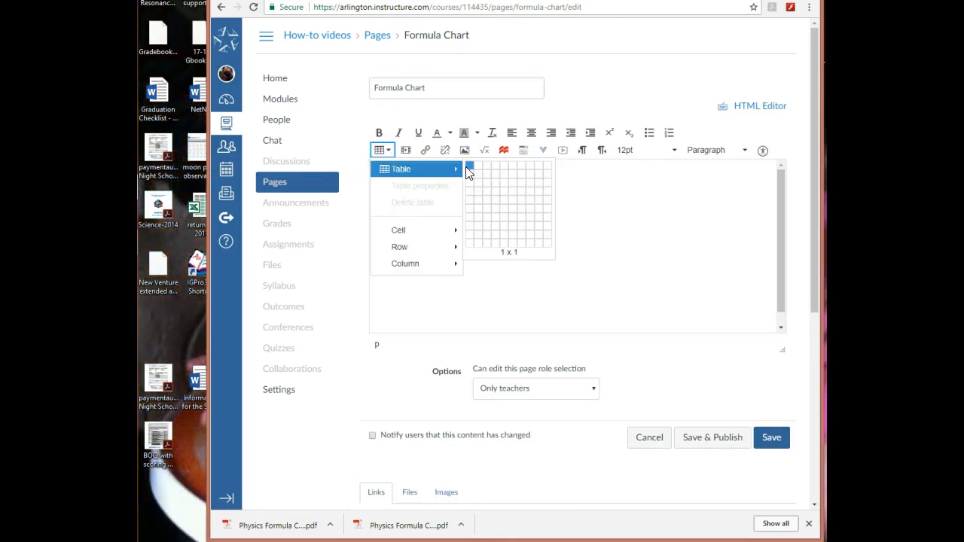
{"action": "left_click", "coordinate": [473, 164]}
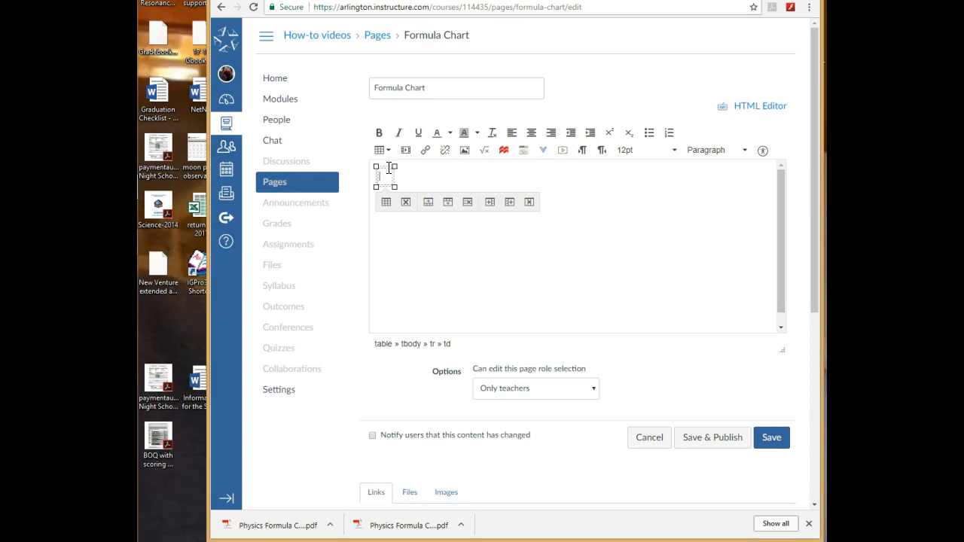
{"action": "mouse_move", "coordinate": [761, 105]}
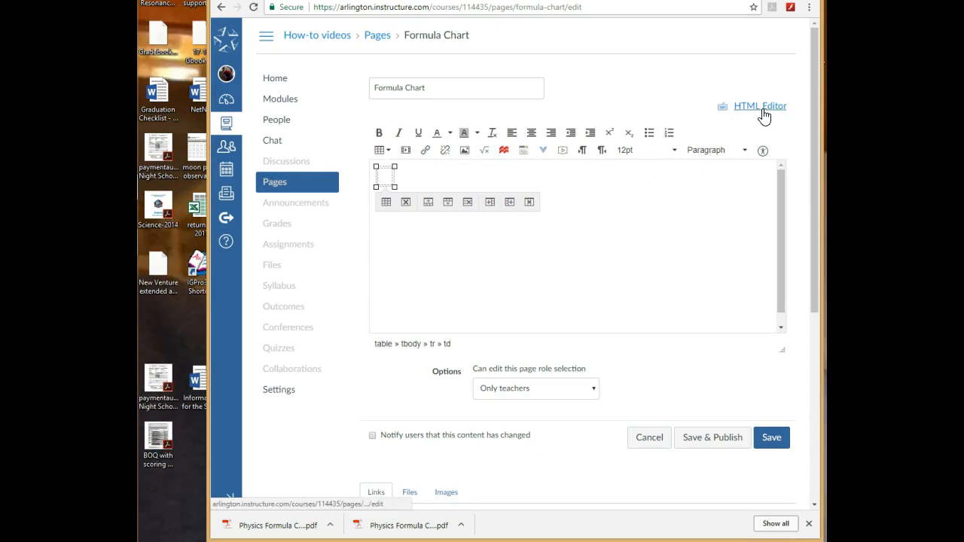
{"action": "left_click", "coordinate": [760, 105]}
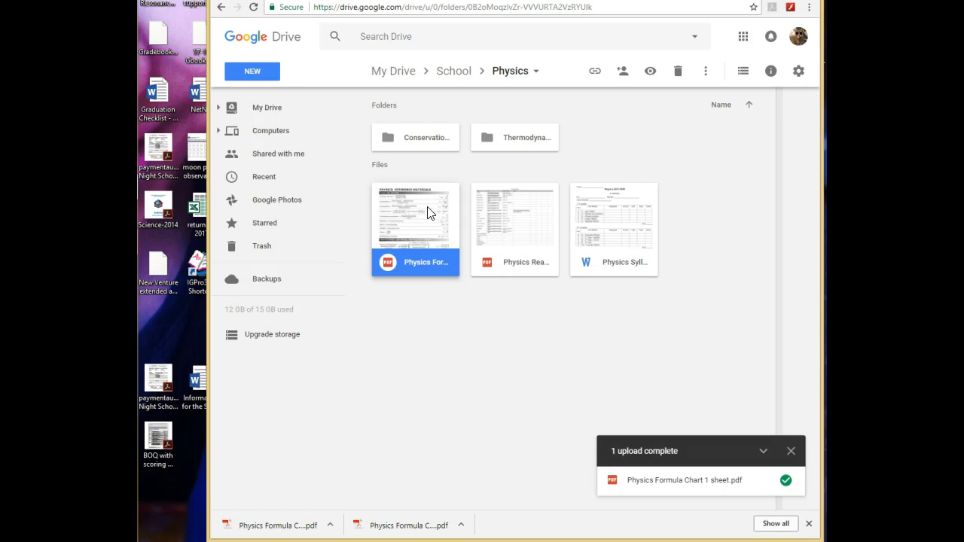
Open the chart PDF in its own Drive window and select the address bar URL.
{"action": "double_click", "coordinate": [415, 216]}
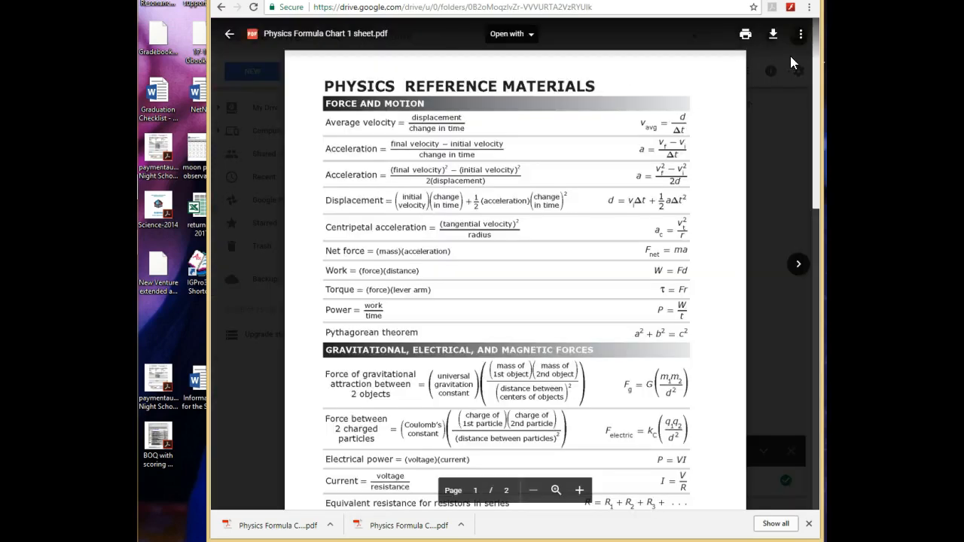
{"action": "left_click", "coordinate": [800, 34]}
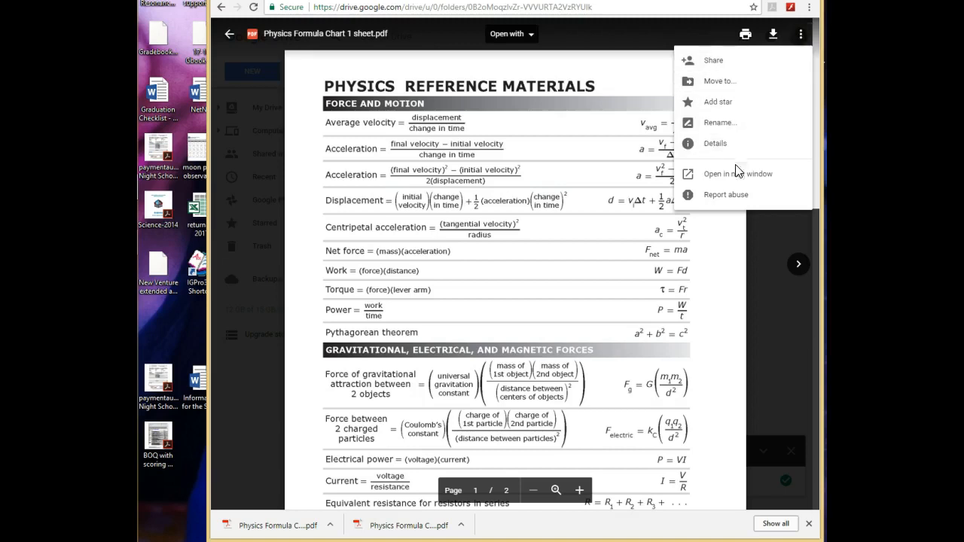
{"action": "left_click", "coordinate": [738, 174]}
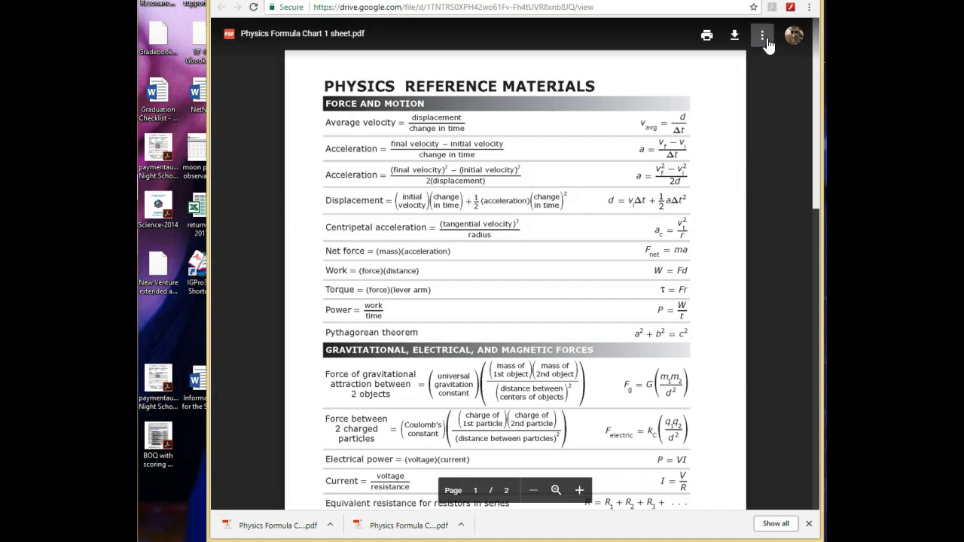
{"action": "left_click", "coordinate": [761, 35]}
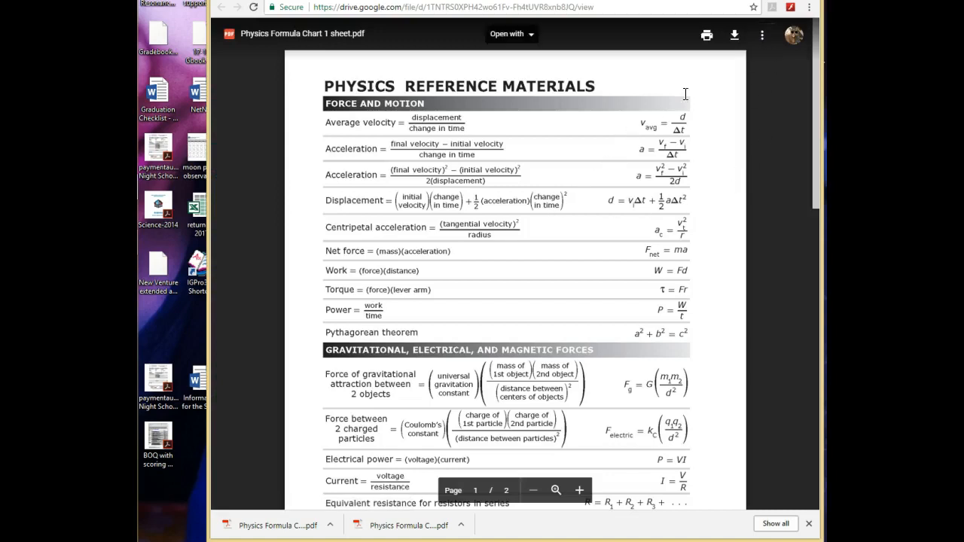
{"action": "left_click", "coordinate": [762, 34]}
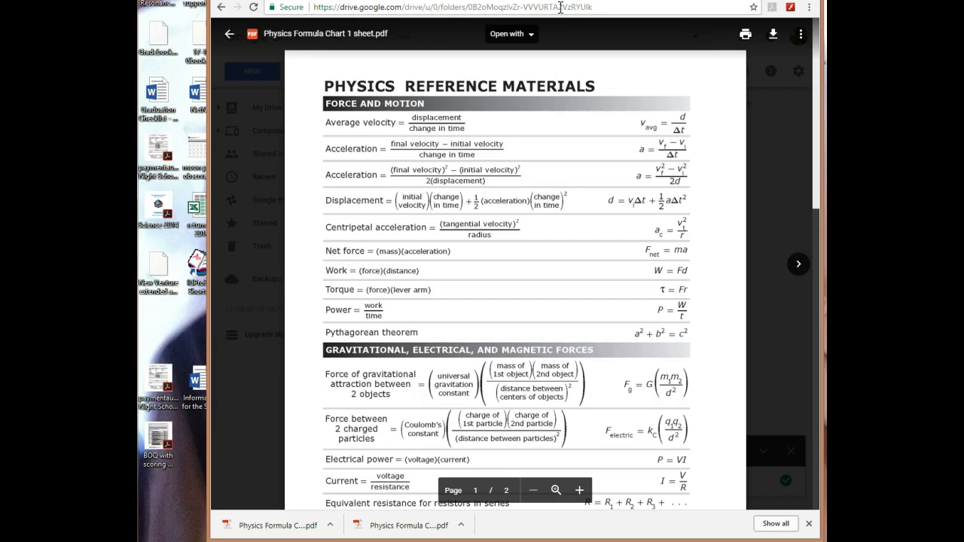
{"action": "left_click", "coordinate": [452, 7]}
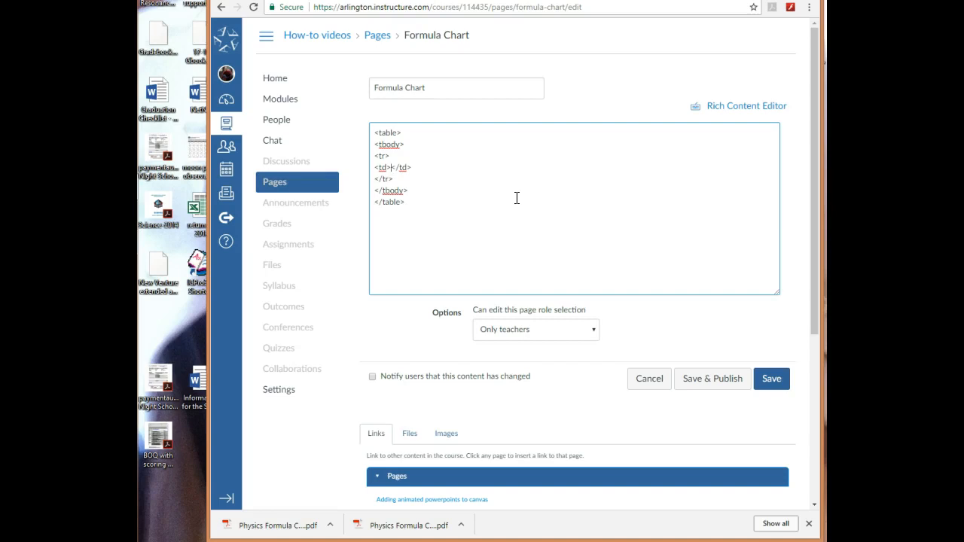
Paste the Drive folder URL into the table cell and save the page.
{"action": "type", "text": "https://drive.google.com/drive/u/0/folders/0B2oMoqzlvZr-VVVURTA2VzRYUlk"}
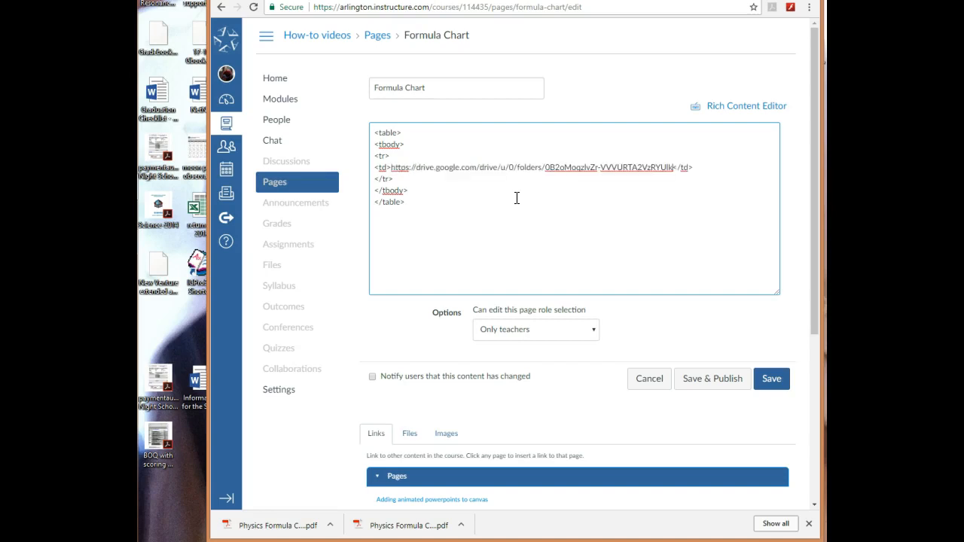
{"action": "mouse_move", "coordinate": [593, 272]}
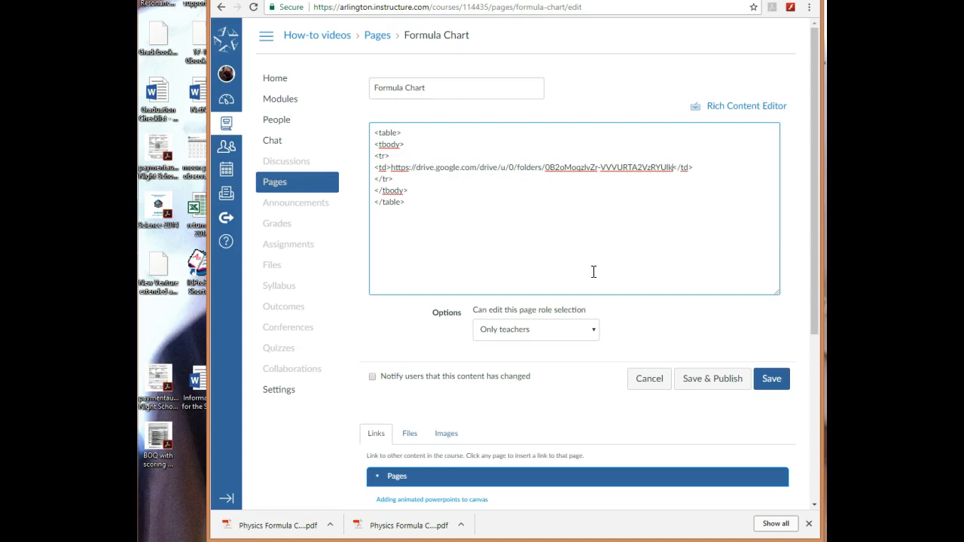
{"action": "left_click", "coordinate": [771, 379]}
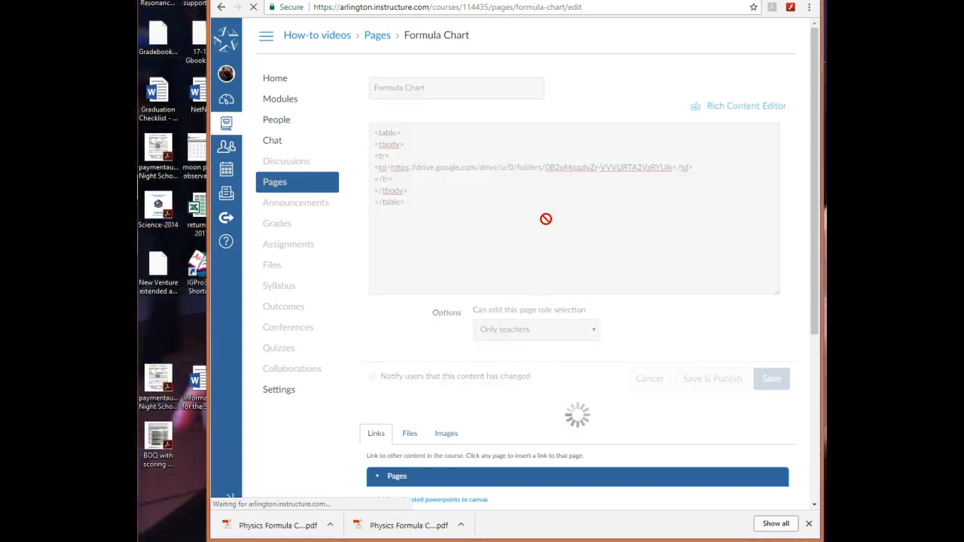
{"action": "left_click", "coordinate": [771, 379]}
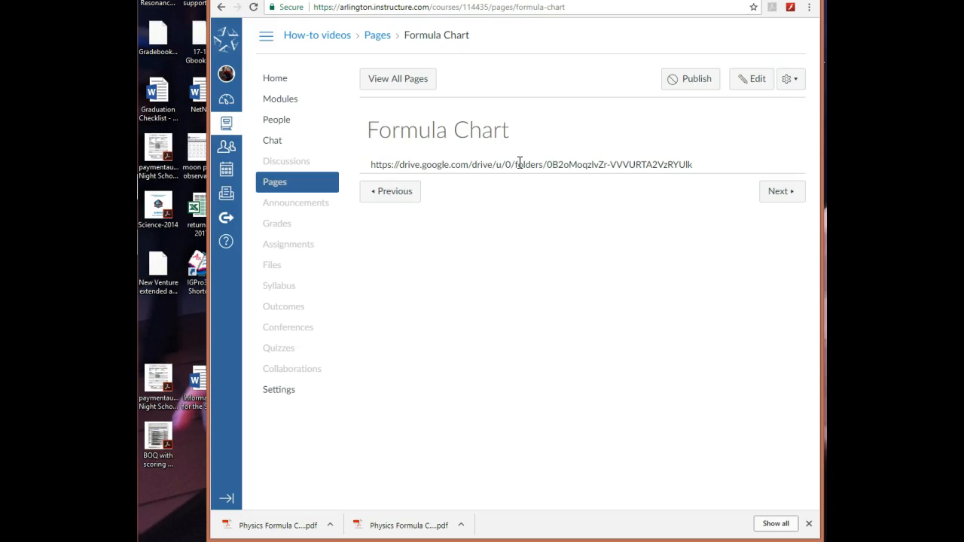
{"action": "mouse_move", "coordinate": [571, 159]}
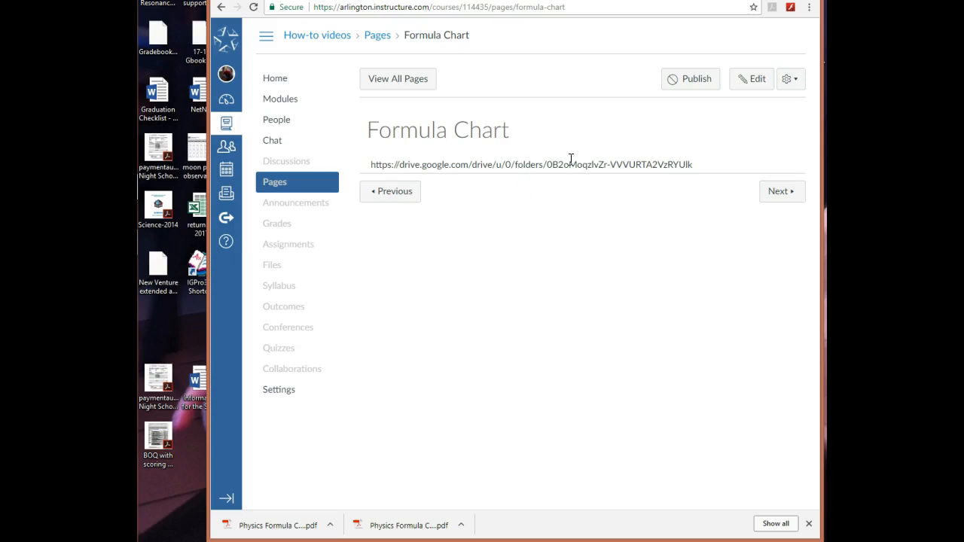
{"action": "mouse_move", "coordinate": [751, 79]}
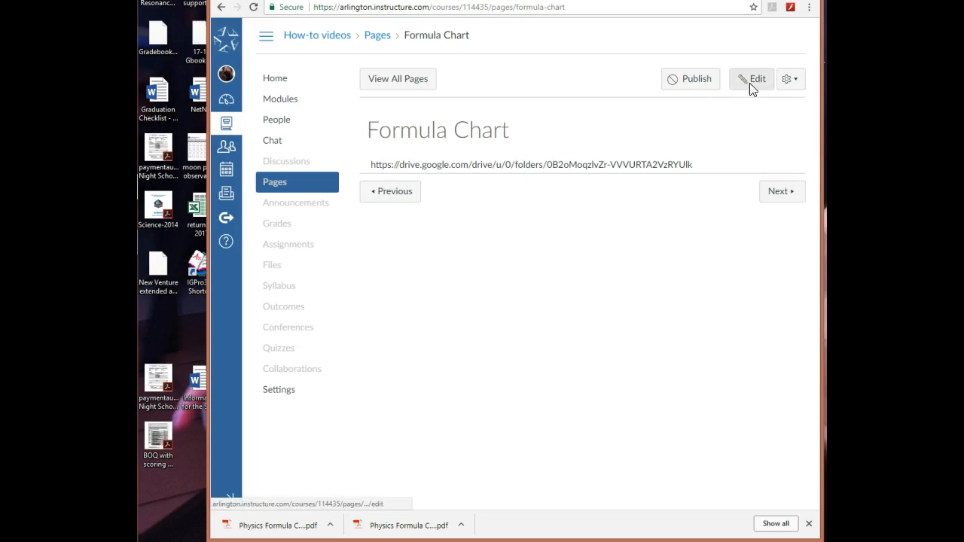
Edit the page in the HTML Editor and select the folder URL inside the table cell.
{"action": "left_click", "coordinate": [751, 79]}
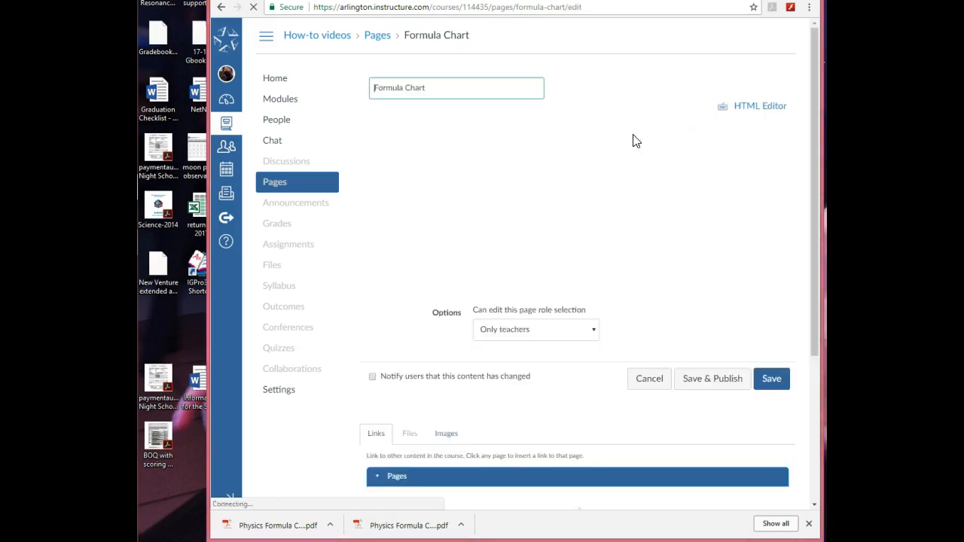
{"action": "left_click", "coordinate": [761, 106]}
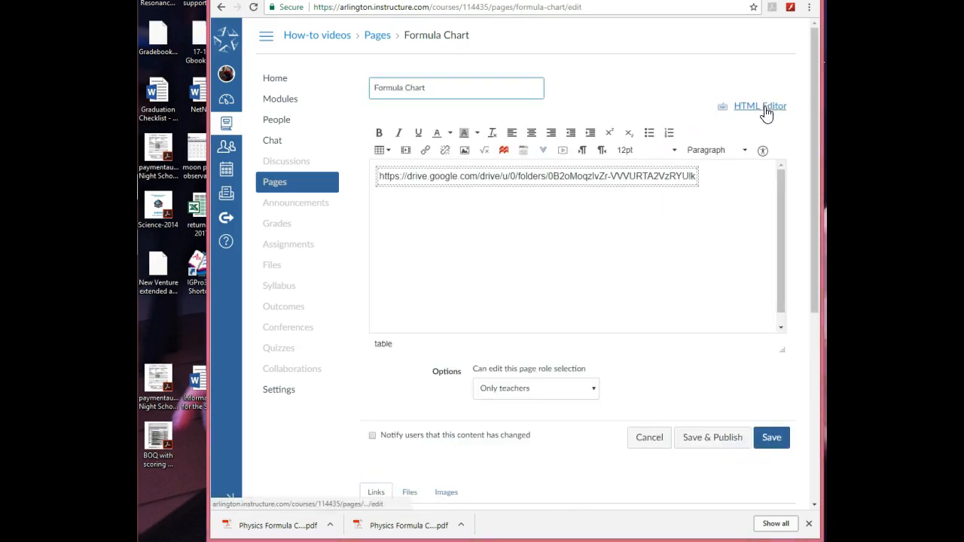
{"action": "left_click", "coordinate": [760, 105]}
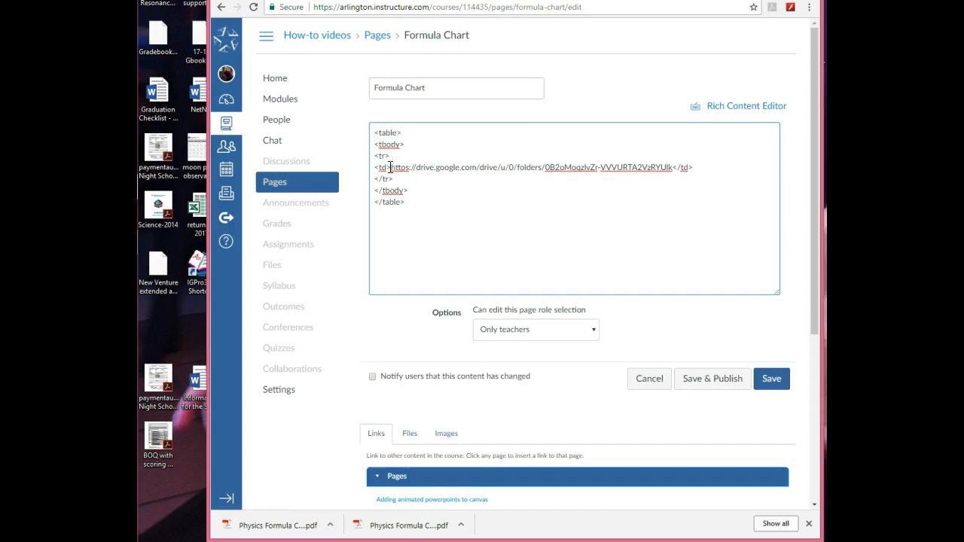
{"action": "left_click_drag", "start_coordinate": [395, 167], "coordinate": [674, 167]}
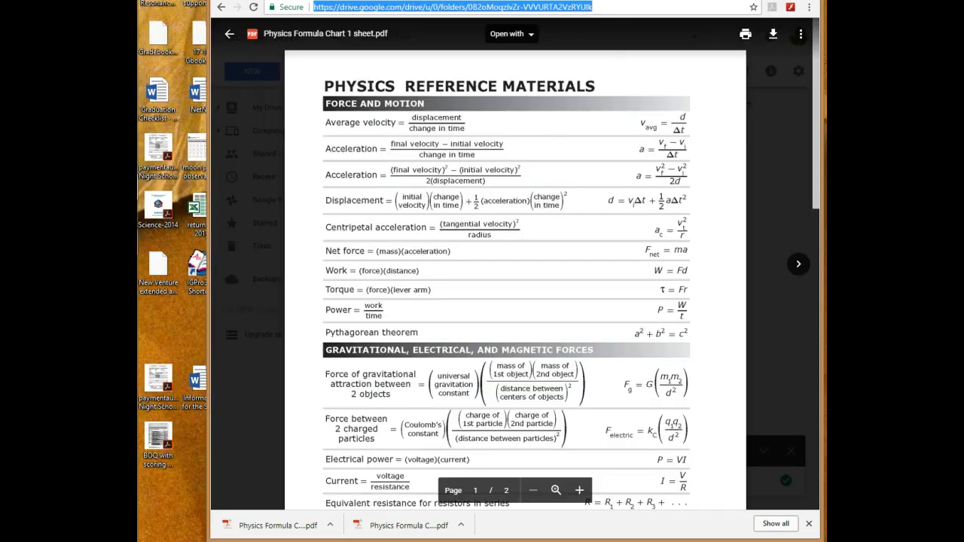
Open the chart PDF in a new window and copy its Embed item iframe code.
{"action": "left_click", "coordinate": [800, 34]}
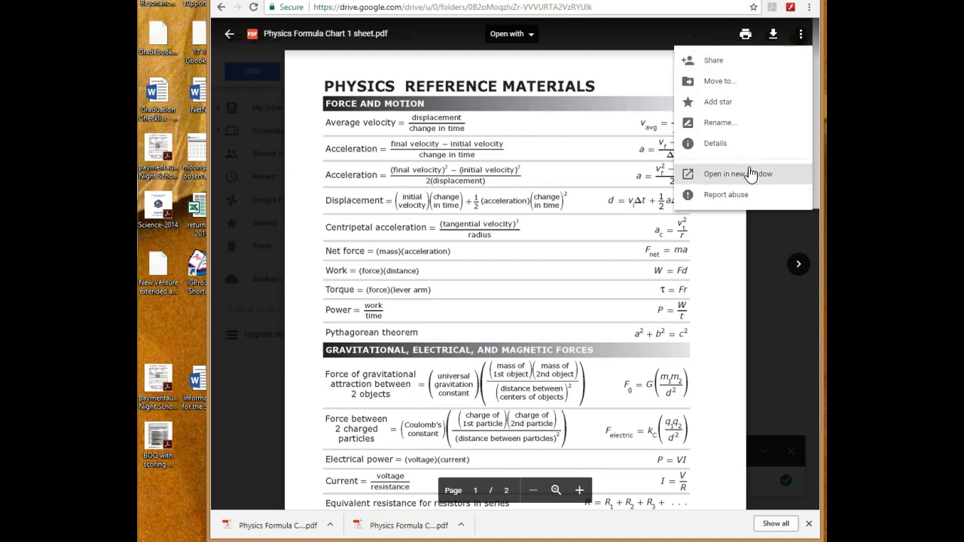
{"action": "left_click", "coordinate": [735, 174]}
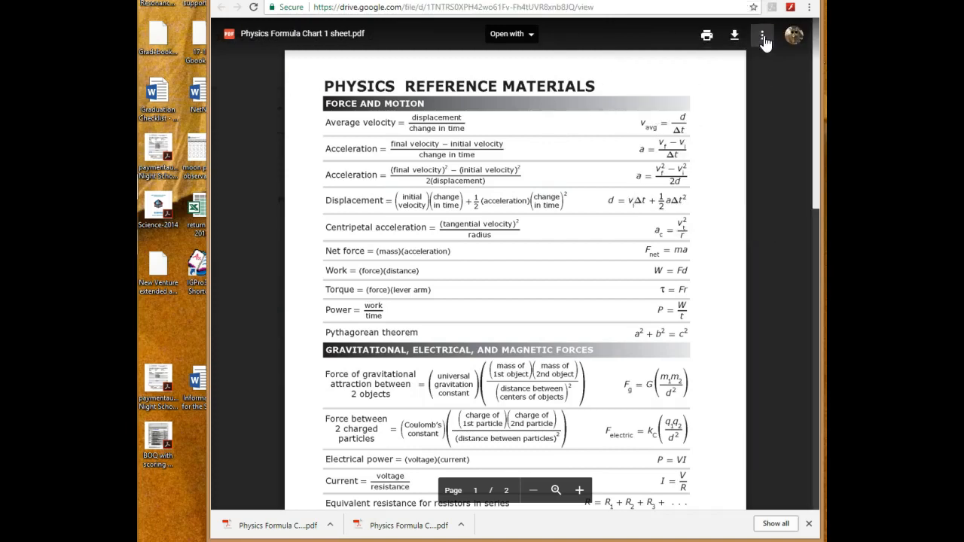
{"action": "left_click", "coordinate": [761, 35]}
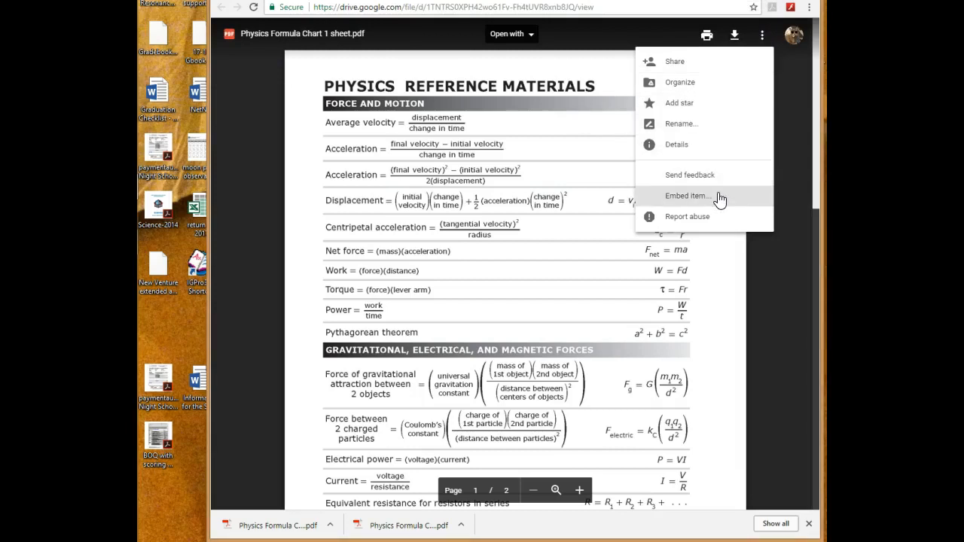
{"action": "left_click", "coordinate": [687, 196]}
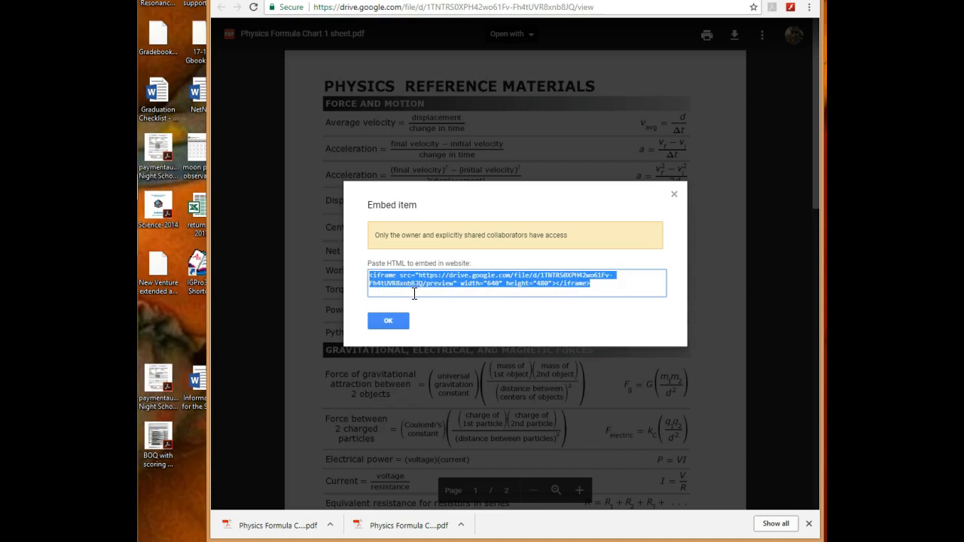
{"action": "right_click", "coordinate": [516, 282]}
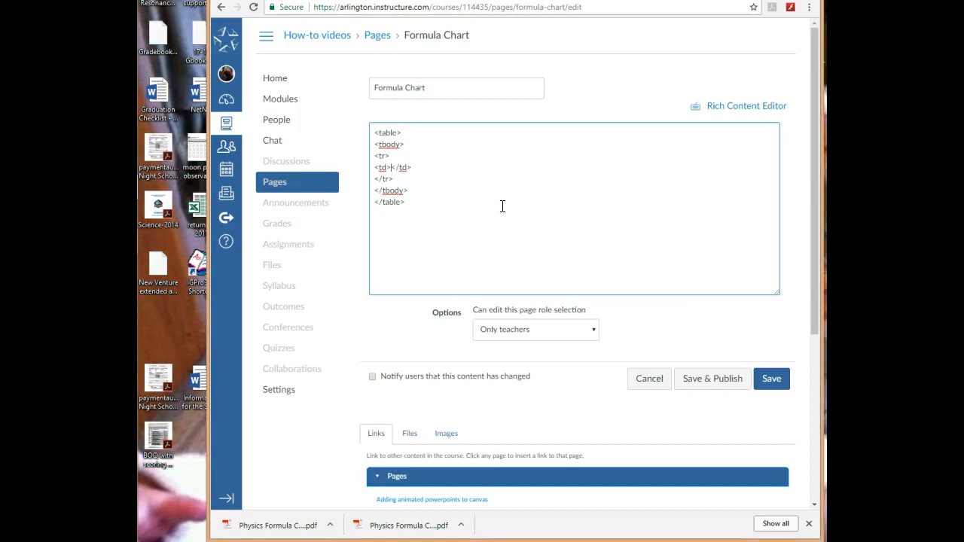
Paste the Drive iframe embed code into the table cell and save the page.
{"action": "type", "text": "<iframe src=\"https://drive.google.com/file/d/1TNTRS0XPH42wo61Fv-Fh4tUVR8xnb8JQ/preview\" width=\"640\" height=\"480\"></iframe>"}
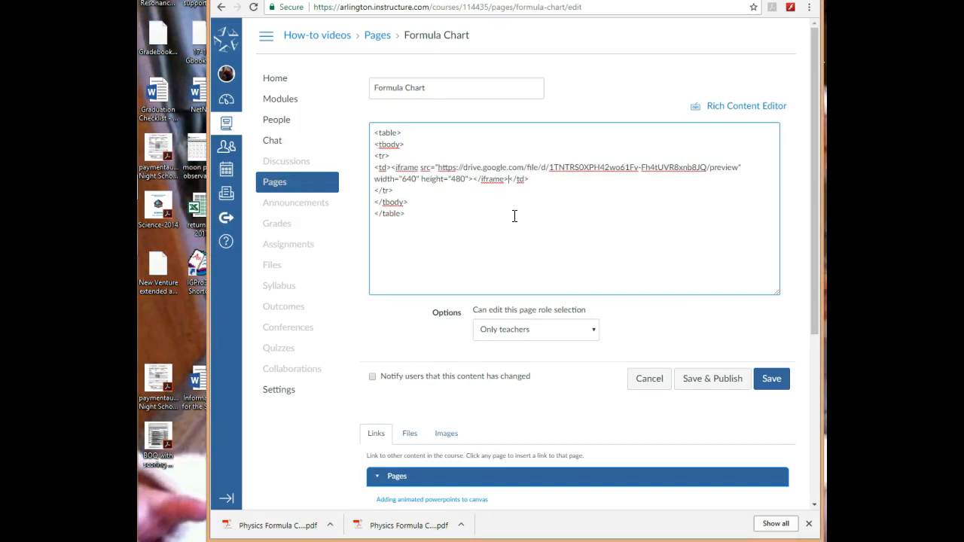
{"action": "right_click", "coordinate": [515, 216]}
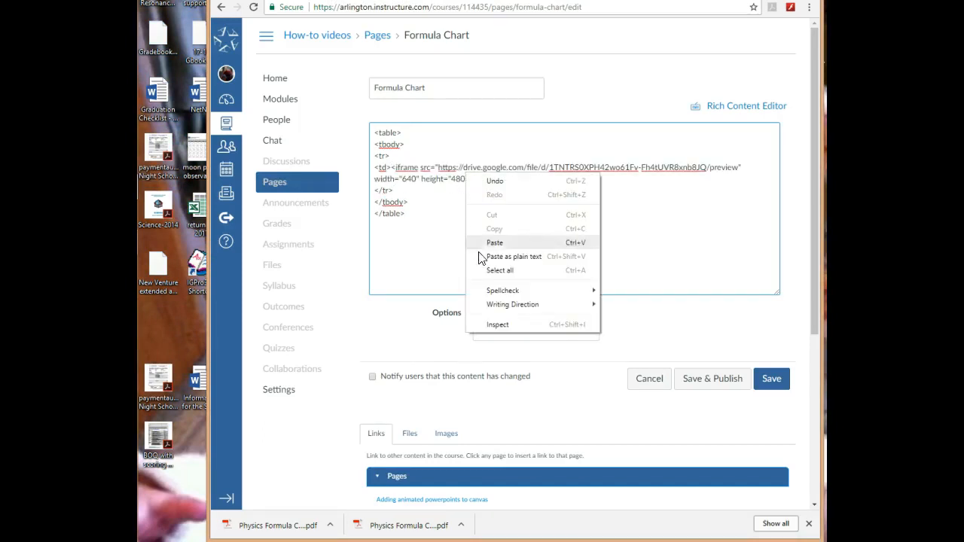
{"action": "left_click", "coordinate": [494, 243]}
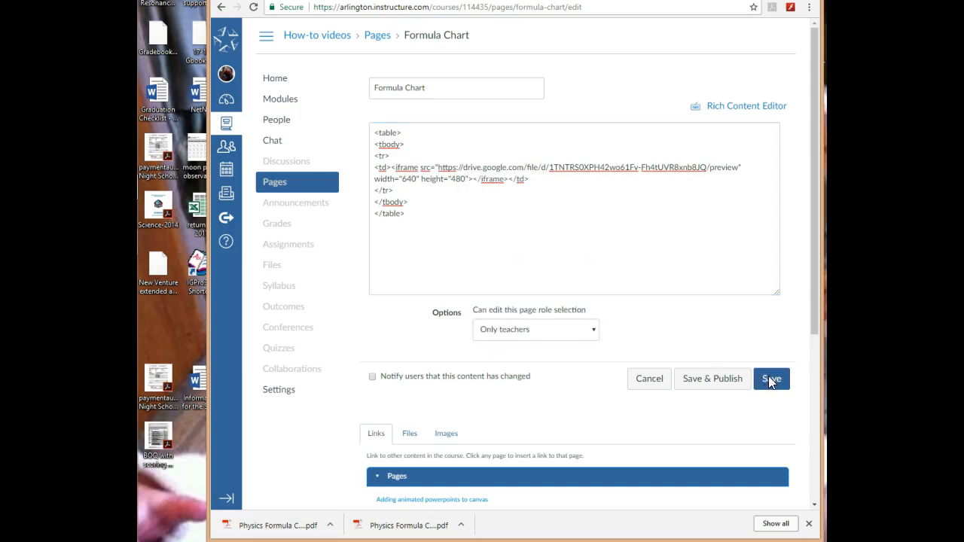
{"action": "left_click", "coordinate": [771, 379]}
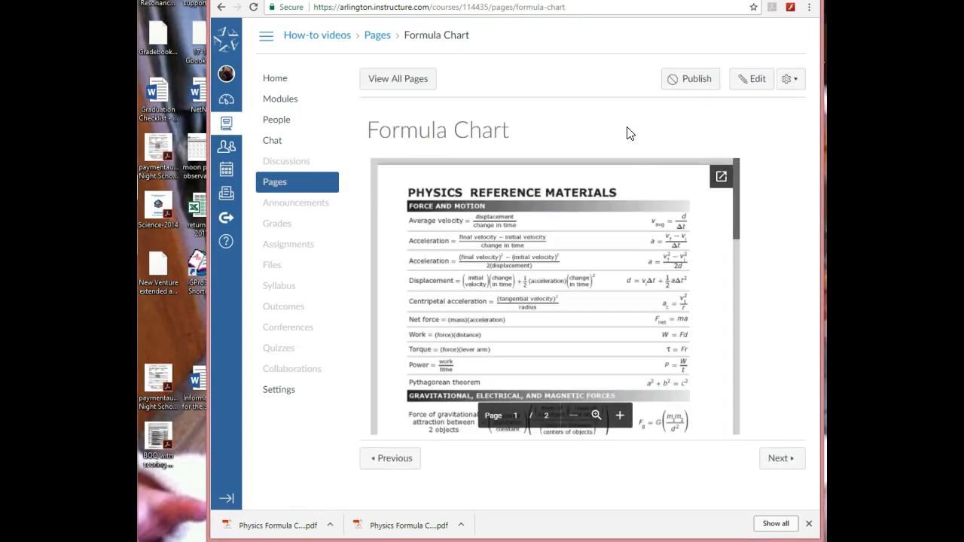
{"action": "mouse_move", "coordinate": [759, 179]}
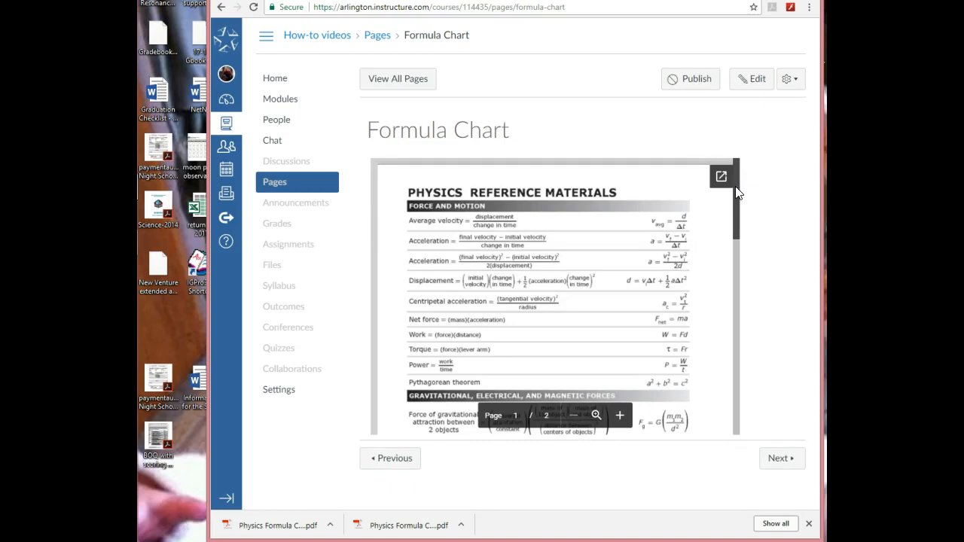
Scroll the embedded chart on the saved page and pop it out into Google Drive.
{"action": "scroll", "scroll_direction": "down", "scroll_amount": 3}
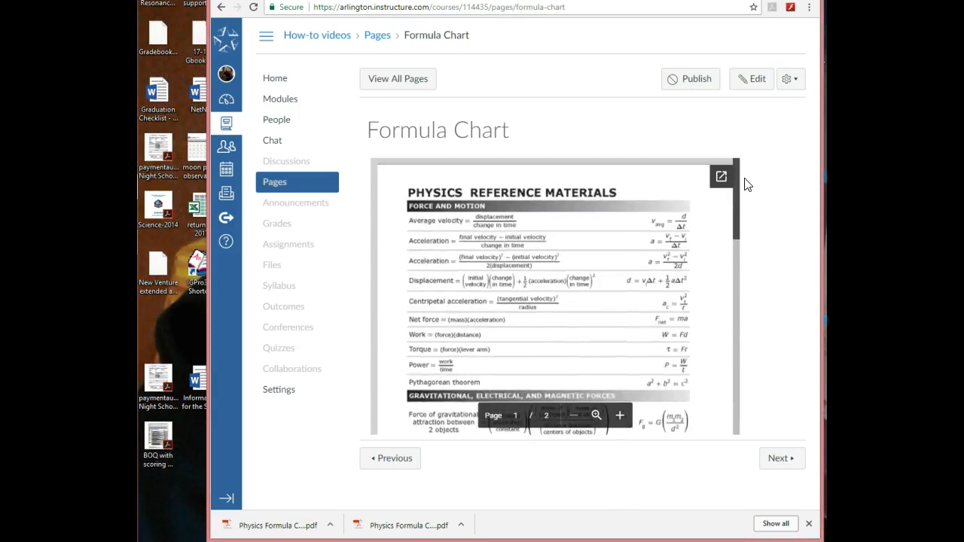
{"action": "mouse_move", "coordinate": [711, 209]}
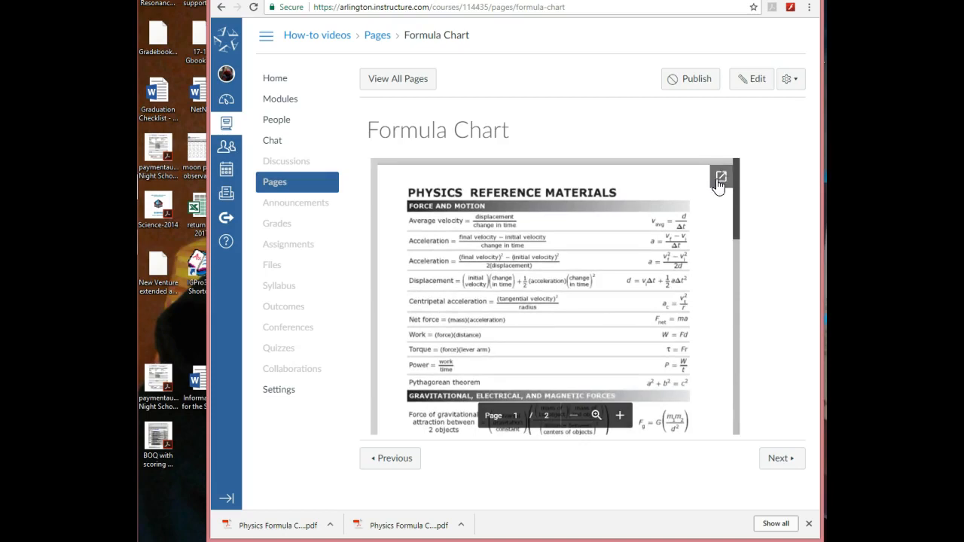
{"action": "left_click", "coordinate": [720, 176]}
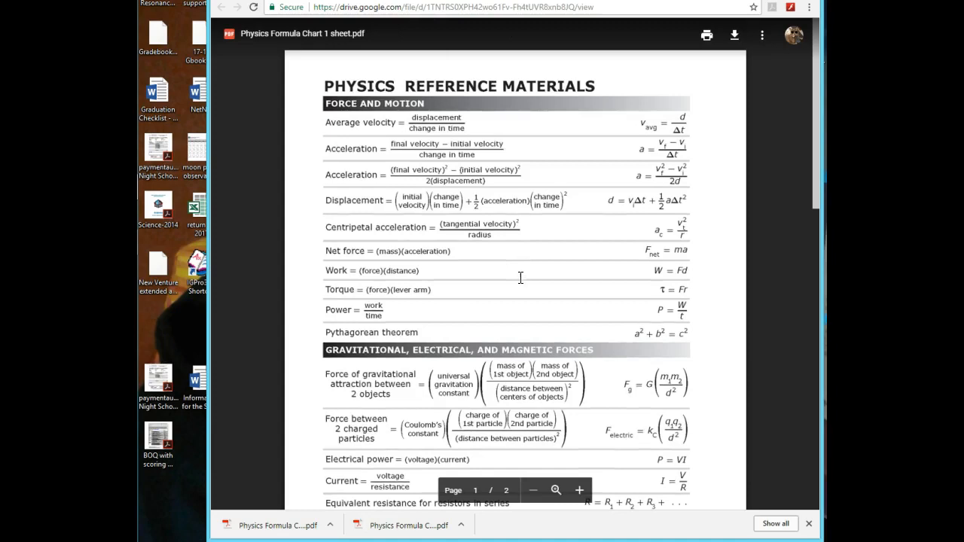
Scroll down through the two-page formula chart PDF in the Drive viewer.
{"action": "scroll", "scroll_direction": "down", "scroll_amount": 3}
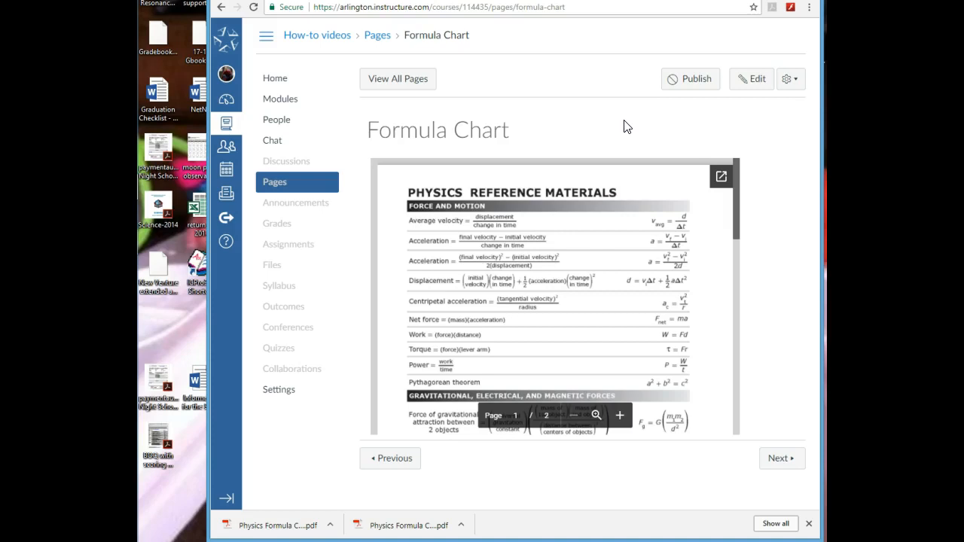
{"action": "mouse_move", "coordinate": [559, 94]}
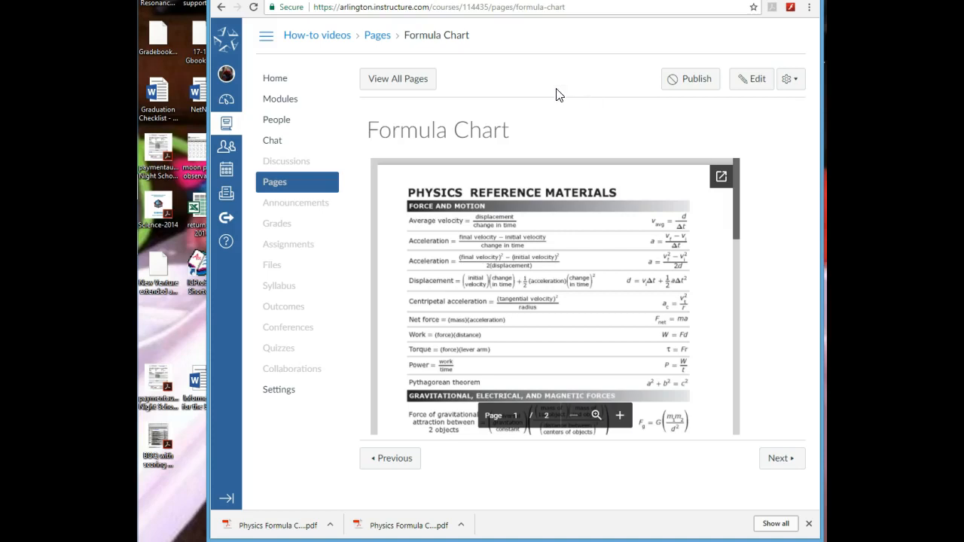